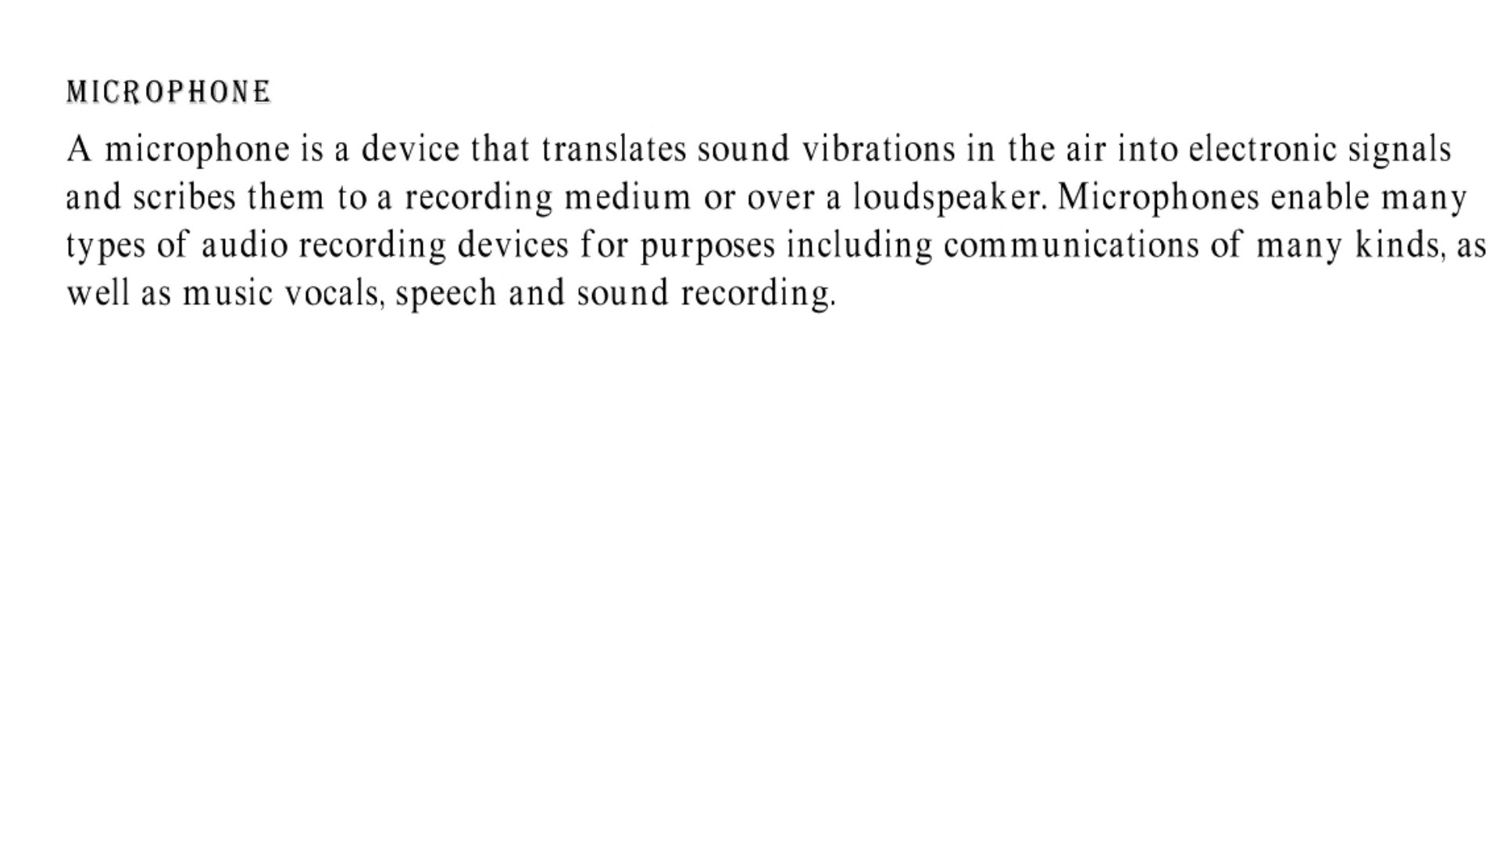
text(MICR)
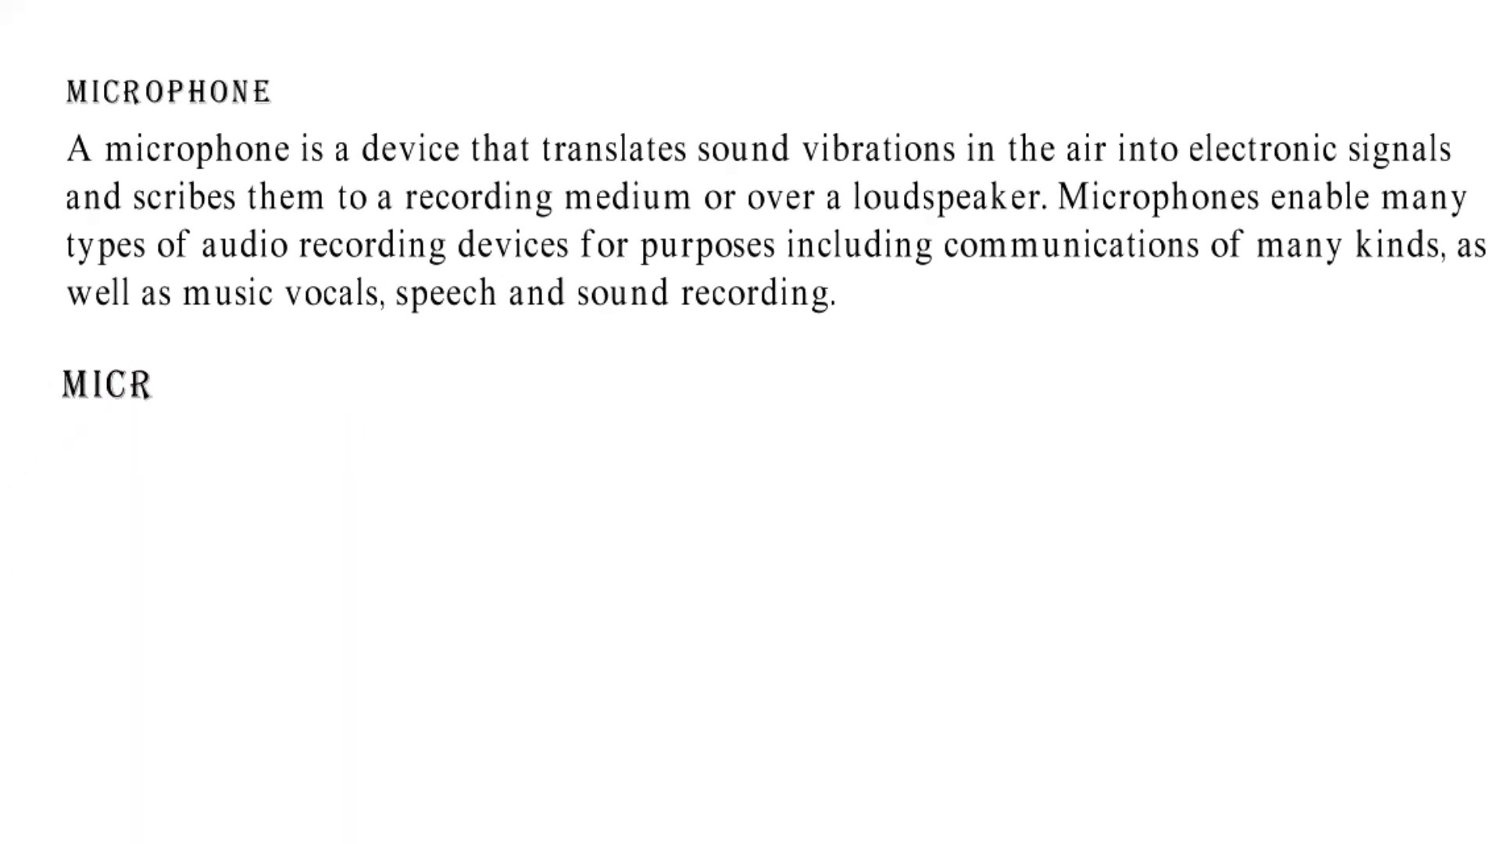